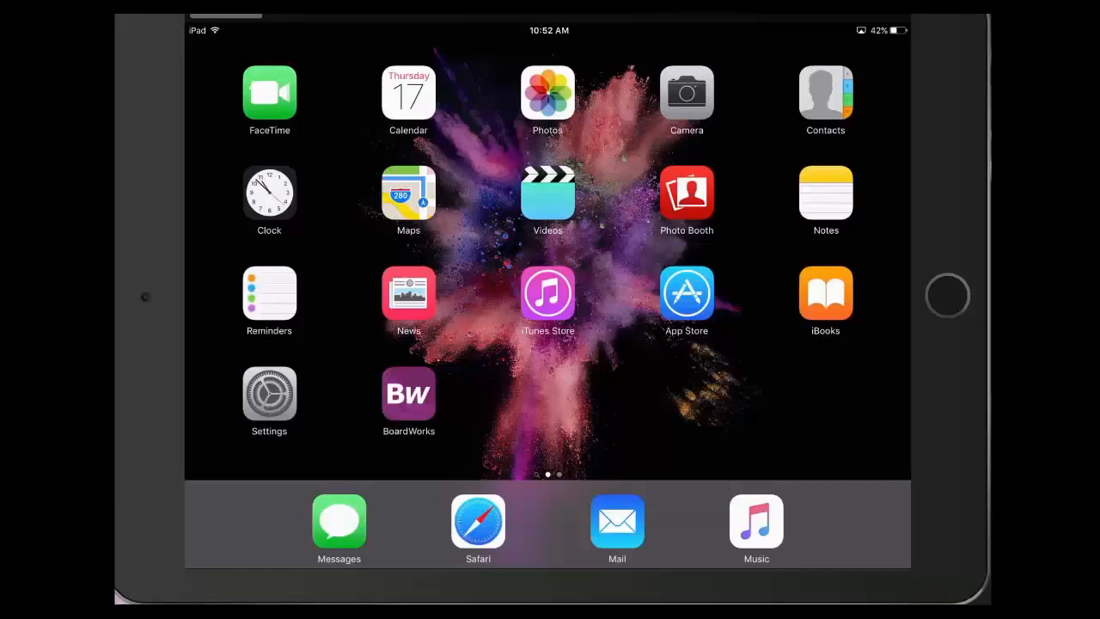
View BoardWorks' device configuration in iOS Settings, then launch the BoardWorks app.
{"action": "left_click", "coordinate": [268, 393]}
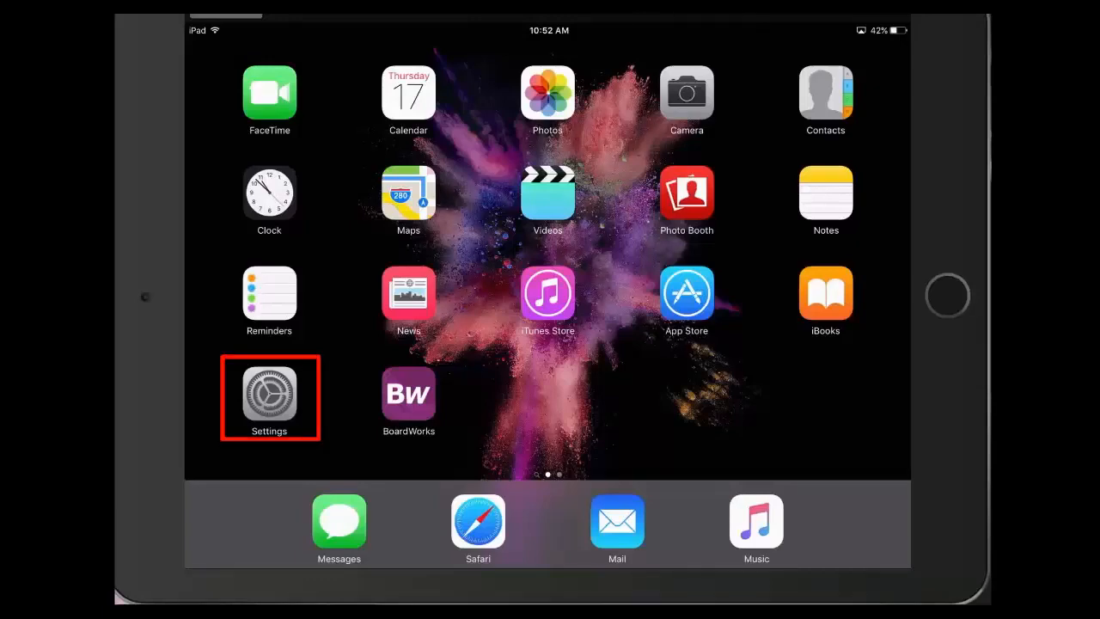
{"action": "left_click", "coordinate": [269, 394]}
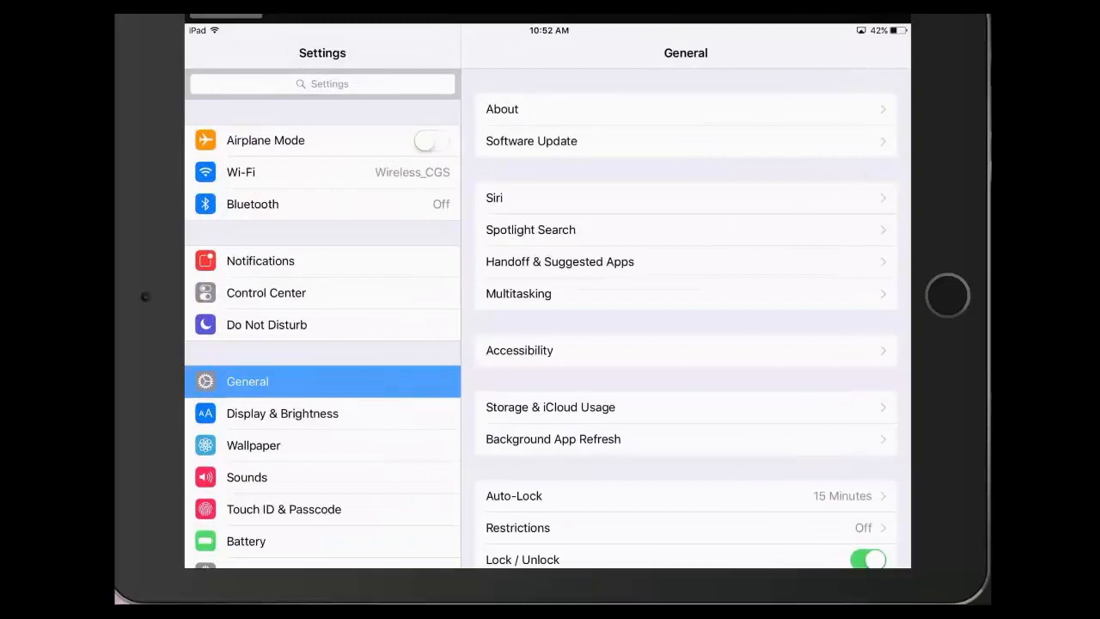
{"action": "scroll", "scroll_direction": "down", "scroll_amount": 3}
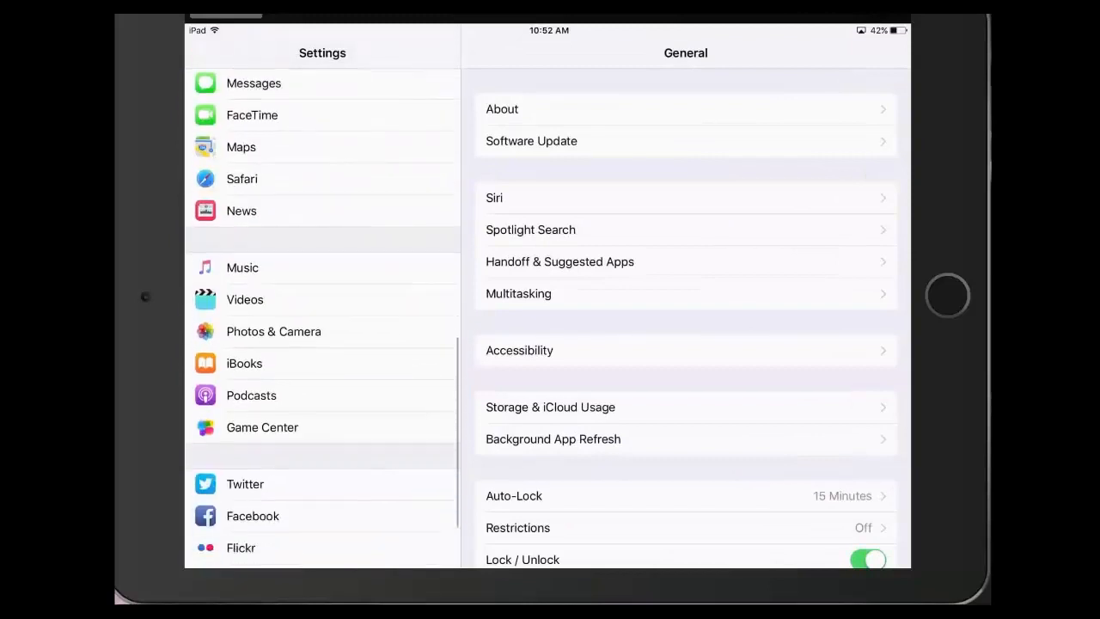
{"action": "left_click", "coordinate": [258, 526]}
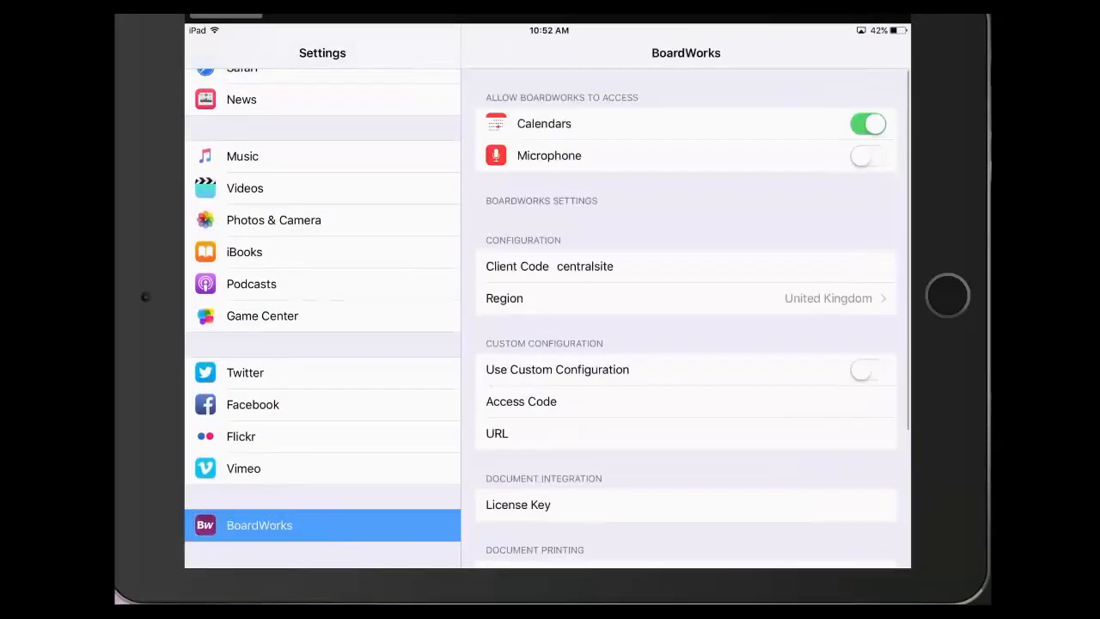
{"action": "left_click", "coordinate": [686, 299]}
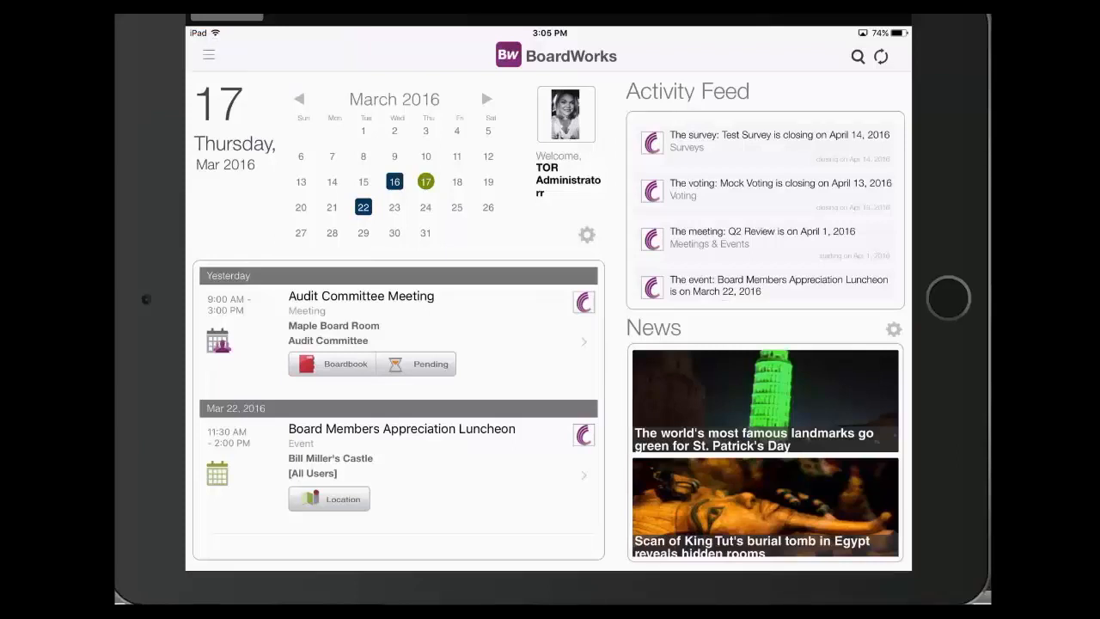
Reach the in-app Settings page from the side navigation menu.
{"action": "left_click", "coordinate": [208, 53]}
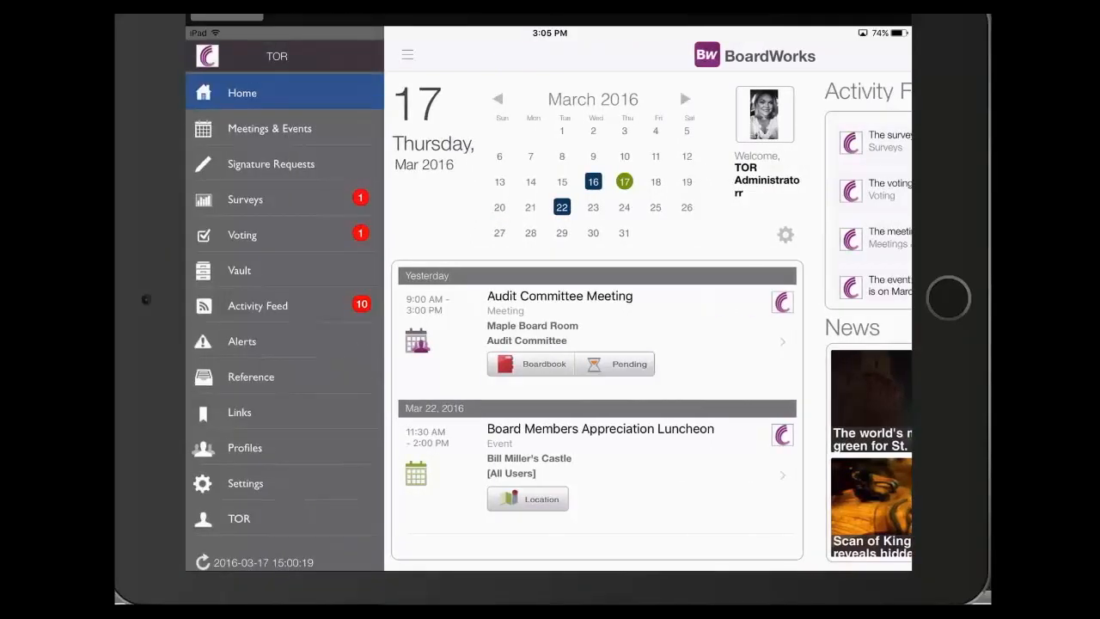
{"action": "left_click", "coordinate": [244, 483]}
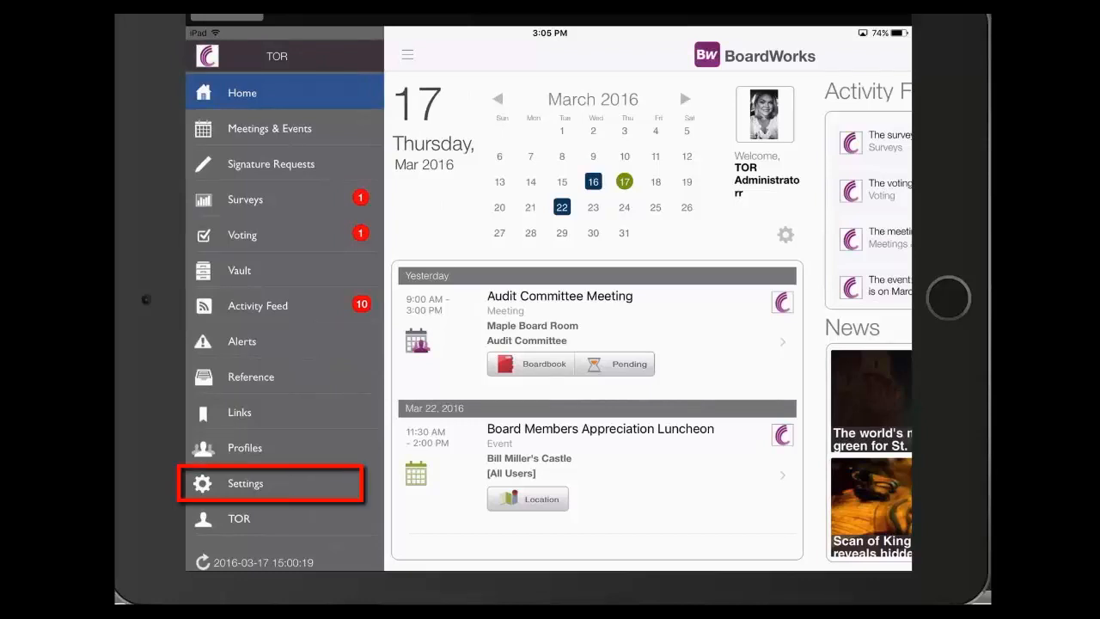
{"action": "left_click", "coordinate": [244, 483]}
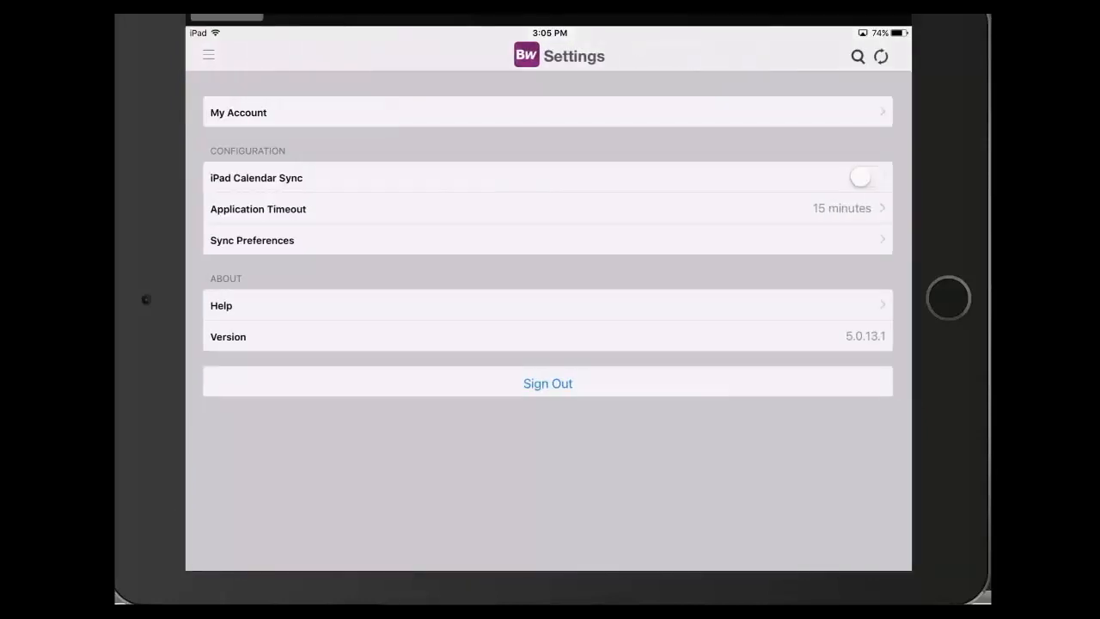
{"action": "left_click", "coordinate": [254, 112]}
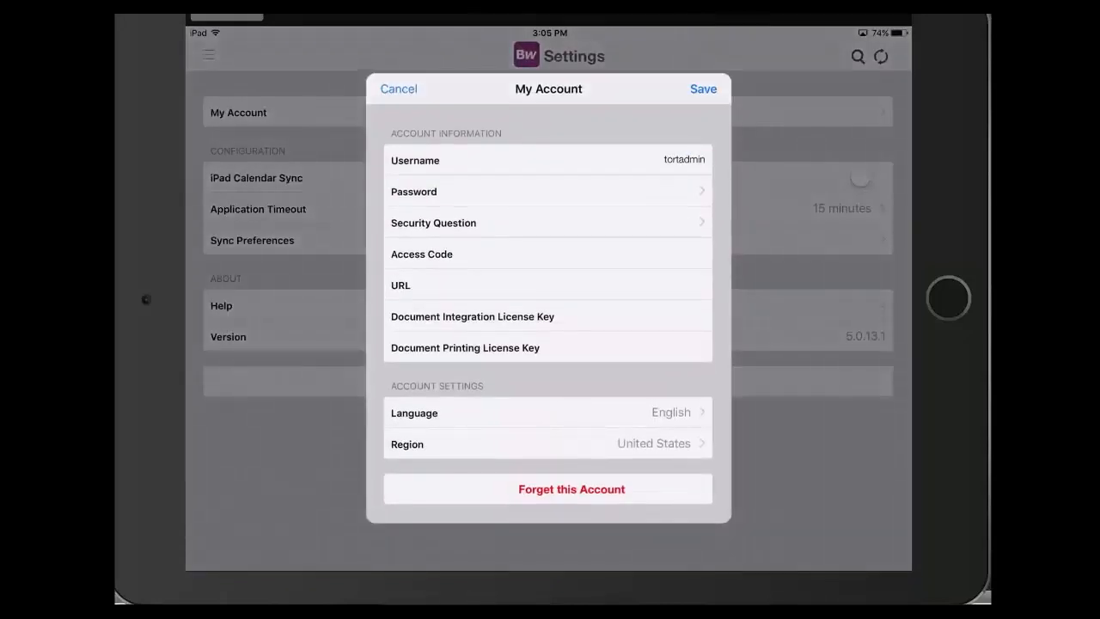
{"action": "left_click", "coordinate": [429, 191]}
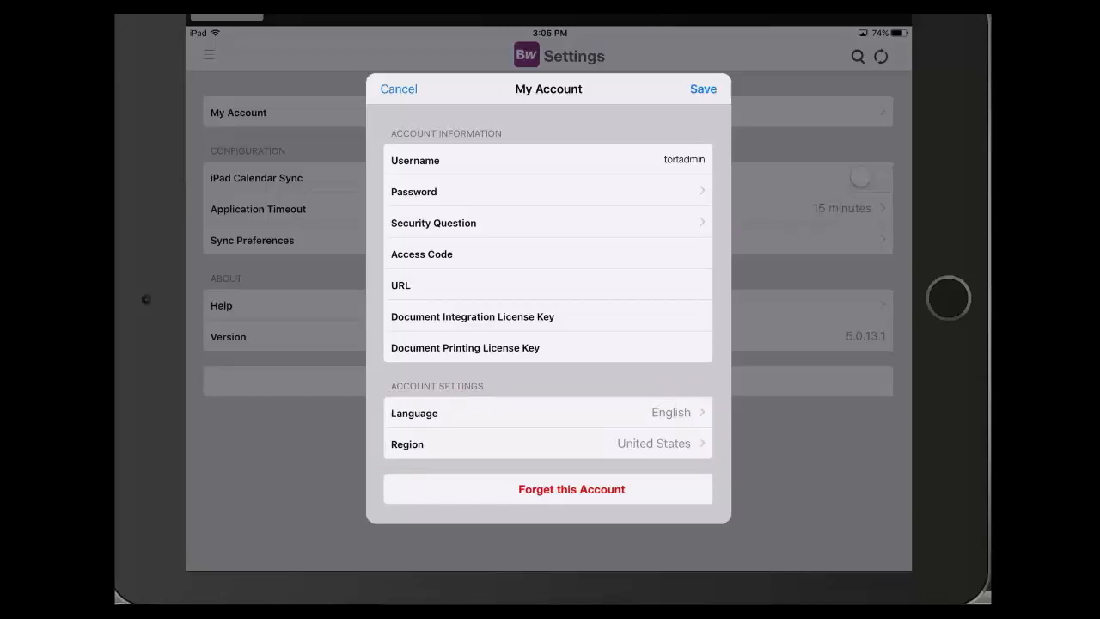
{"action": "left_click", "coordinate": [571, 488]}
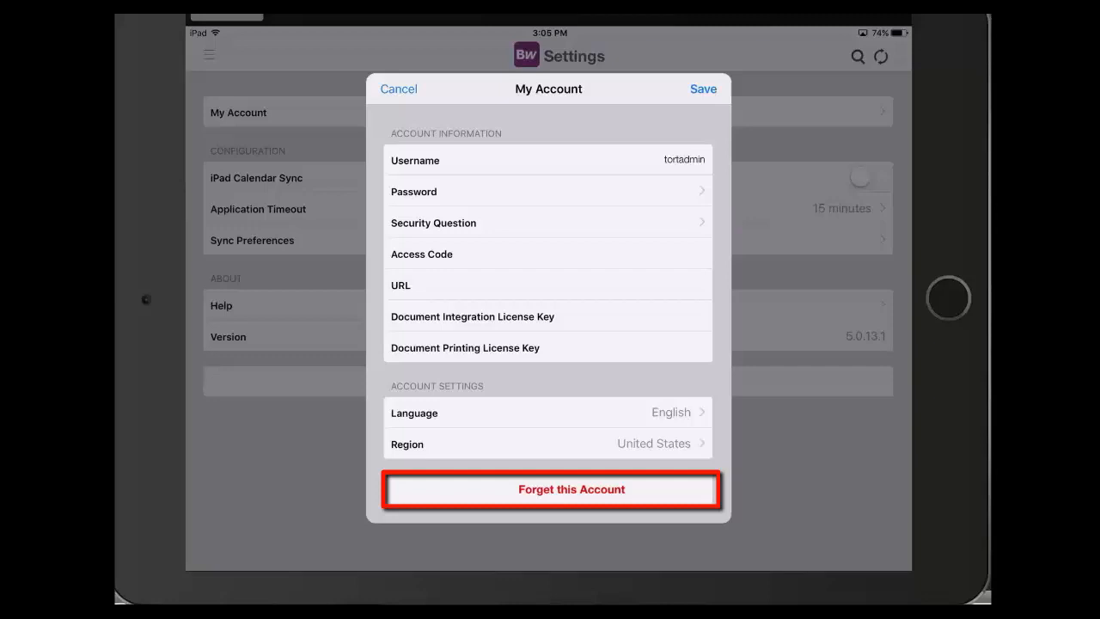
{"action": "left_click", "coordinate": [398, 90]}
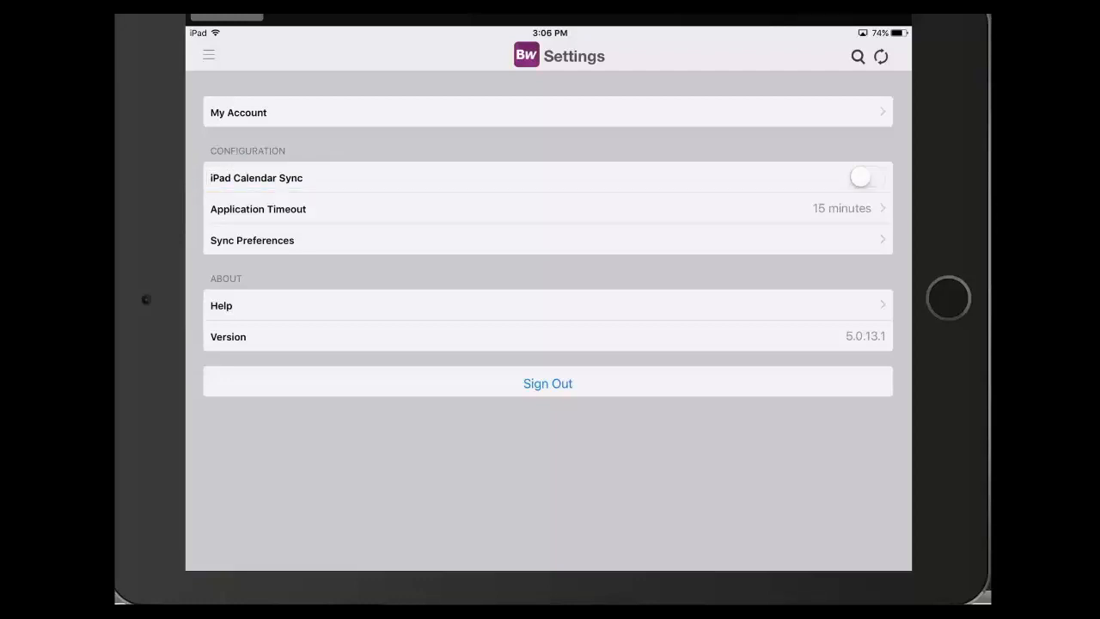
Set the application timeout to 5 minutes and save.
{"action": "left_click", "coordinate": [258, 209]}
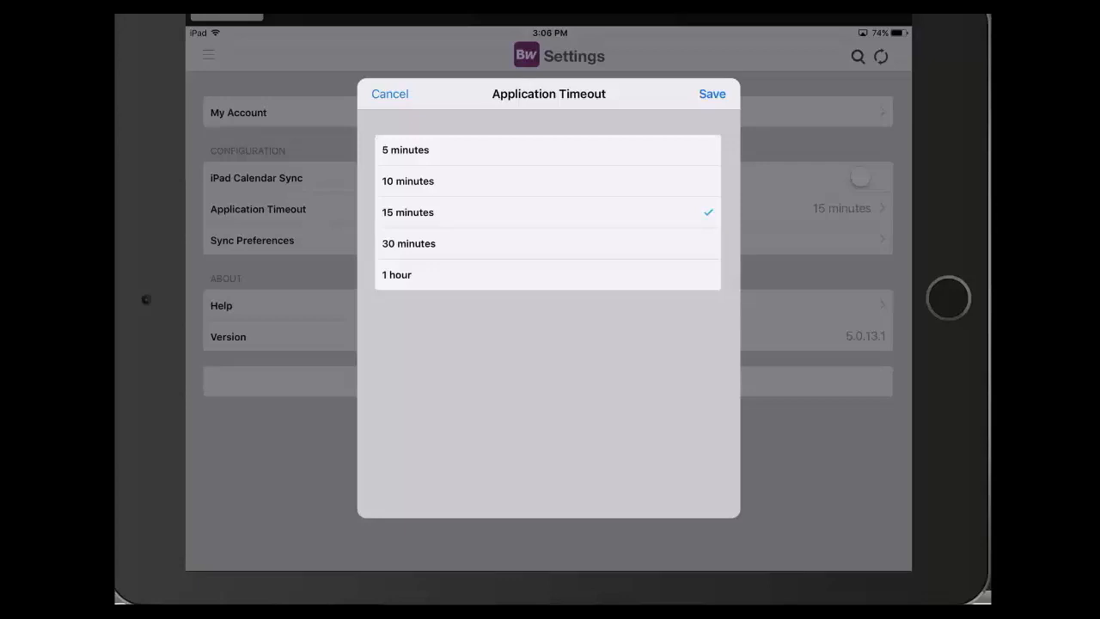
{"action": "left_click", "coordinate": [405, 150]}
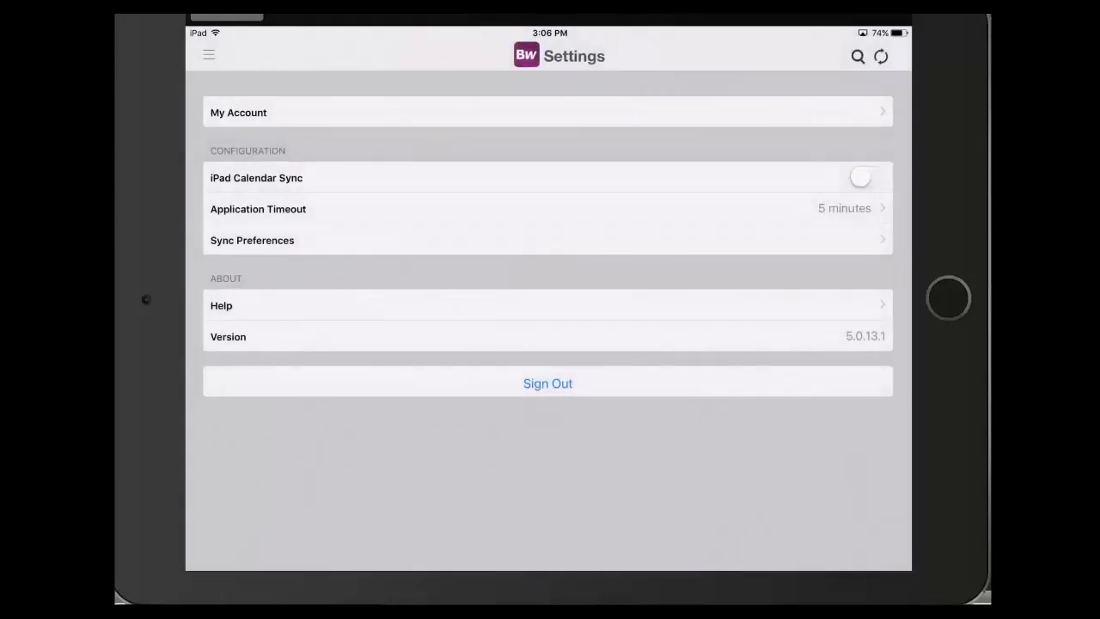
{"action": "left_click", "coordinate": [251, 241]}
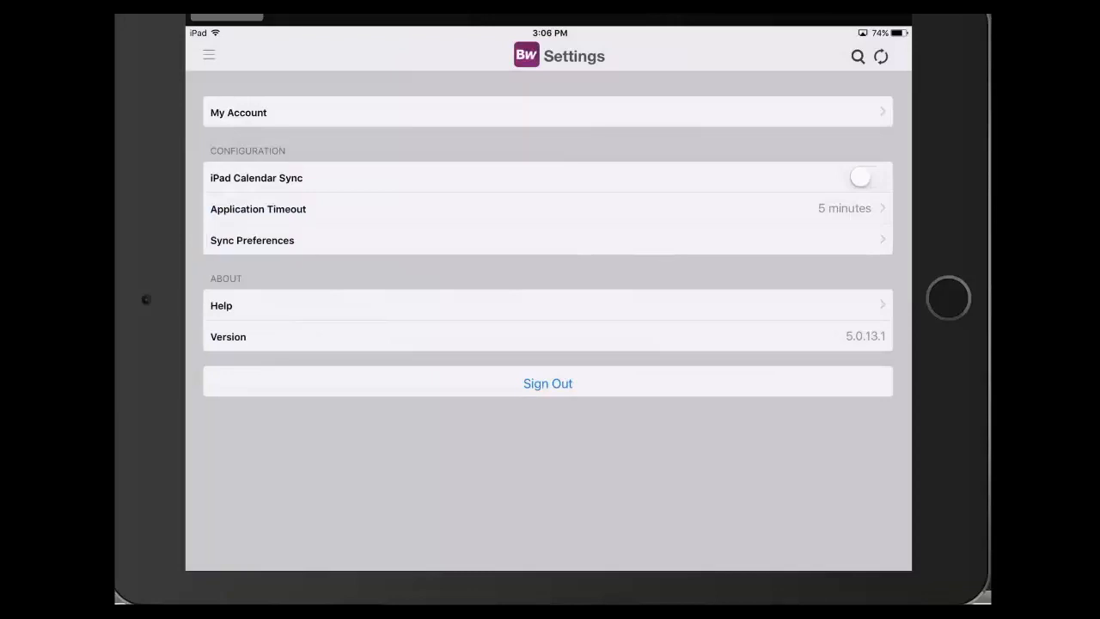
{"action": "left_click", "coordinate": [251, 241]}
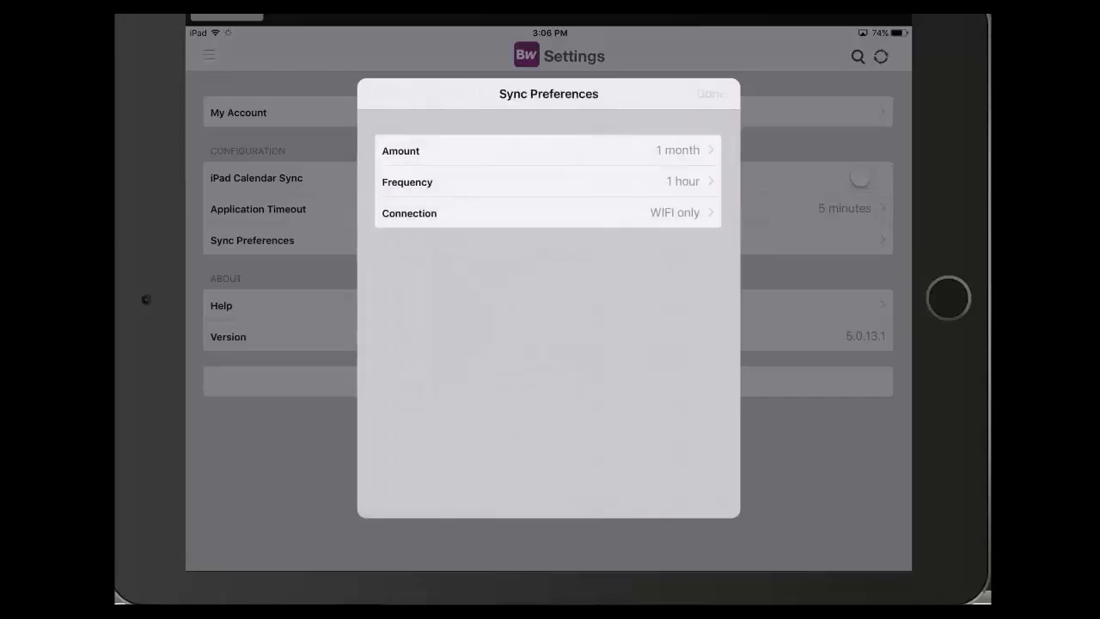
{"action": "left_click", "coordinate": [710, 93]}
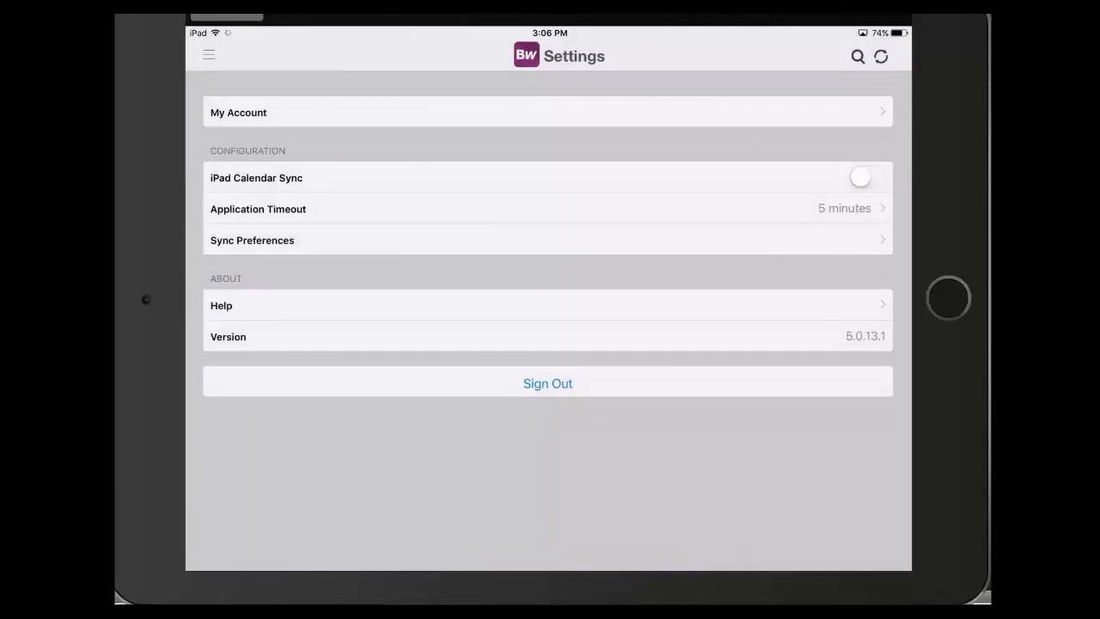
{"action": "left_click", "coordinate": [222, 306]}
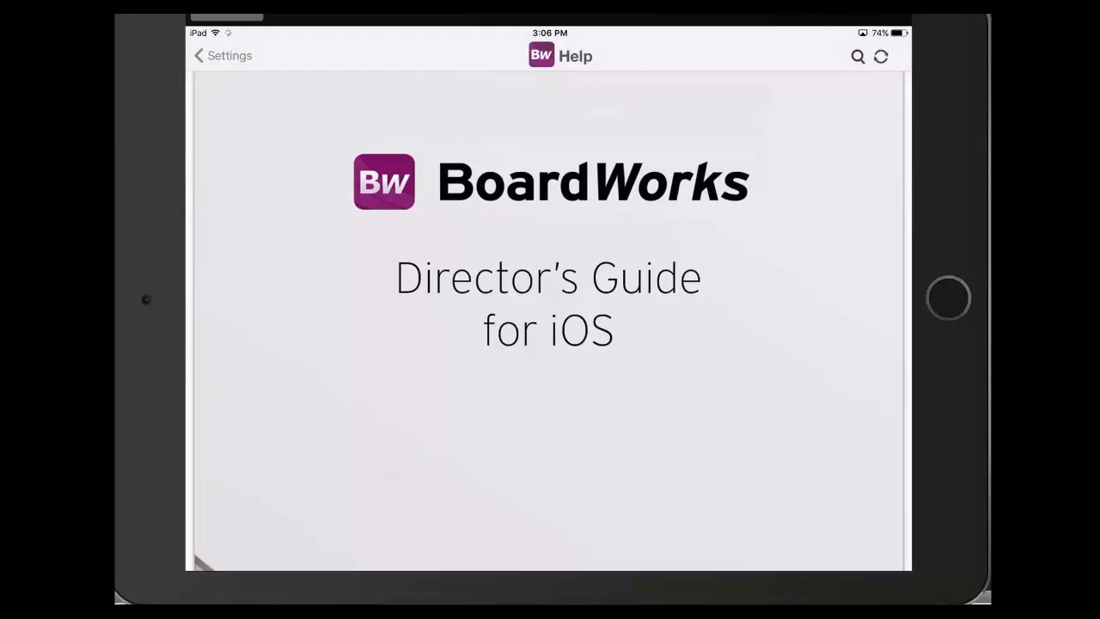
Leave the Director's Guide for Settings, then return to the home dashboard via the side menu.
{"action": "left_click", "coordinate": [227, 55]}
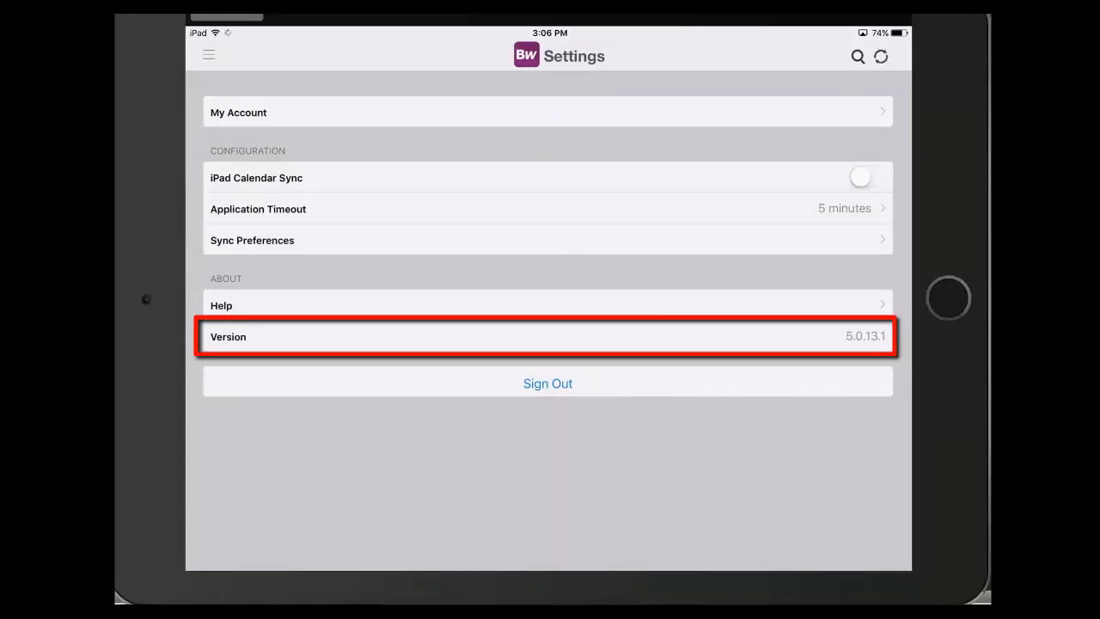
{"action": "left_click", "coordinate": [206, 57]}
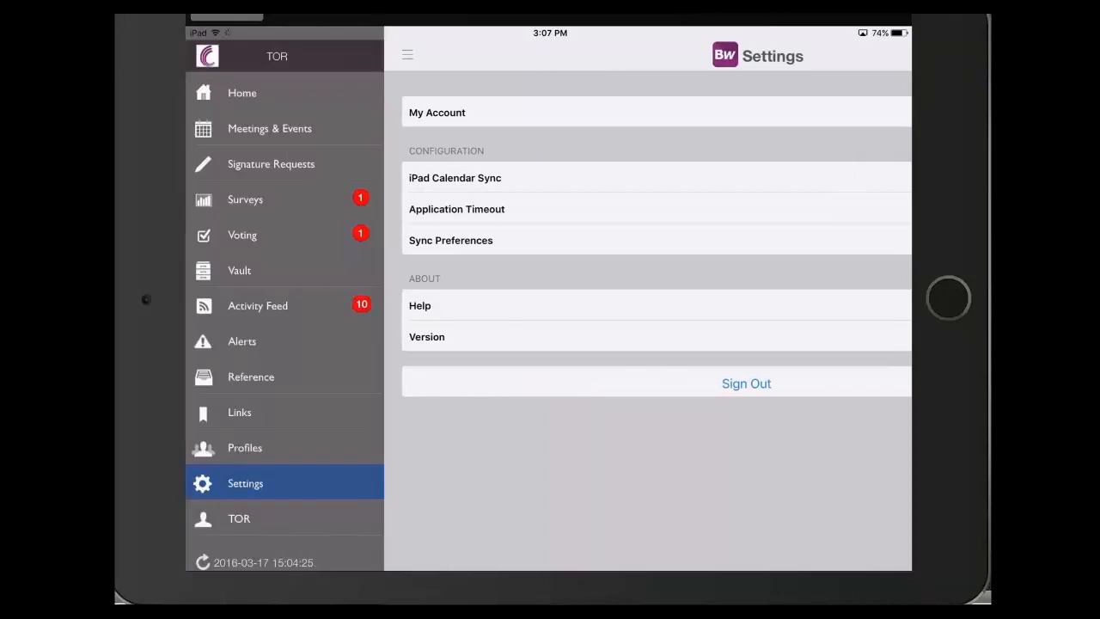
{"action": "left_click", "coordinate": [240, 93]}
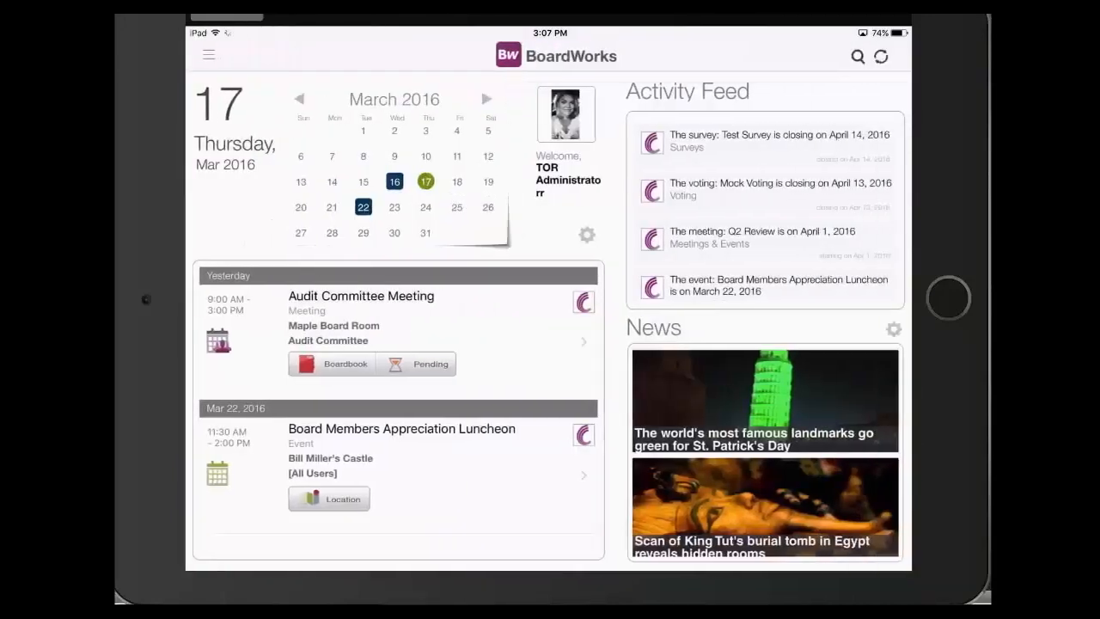